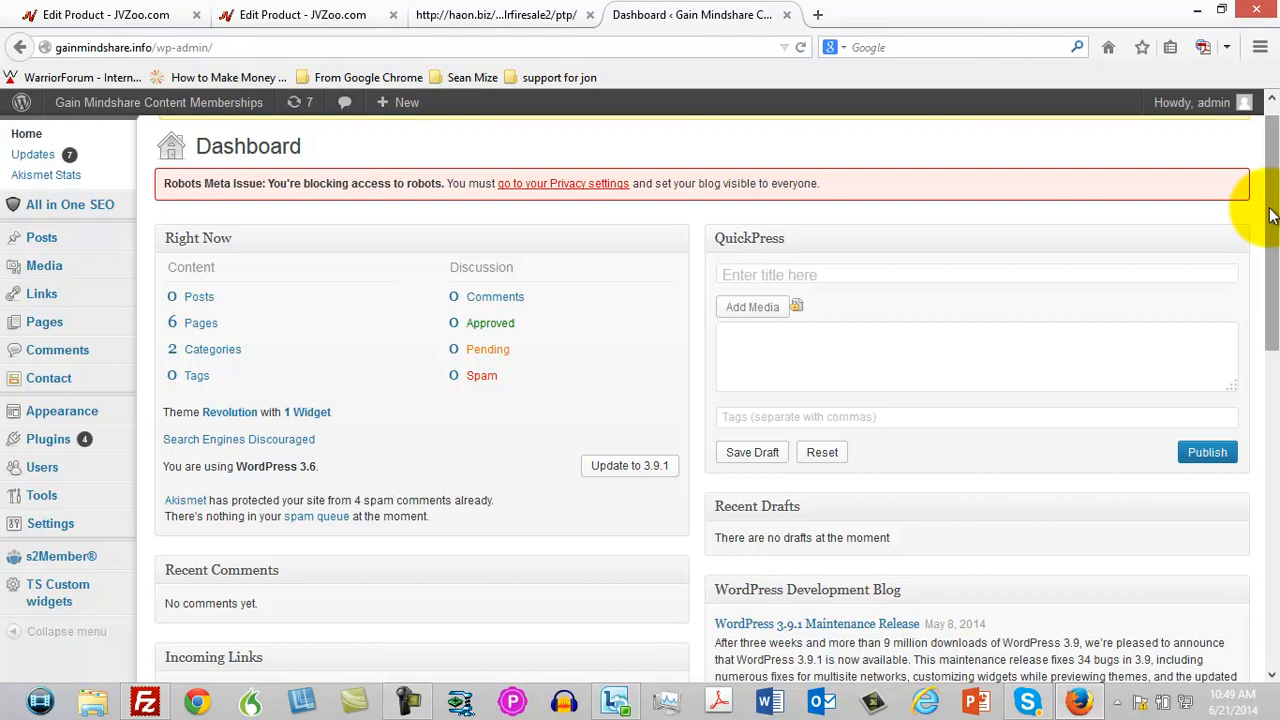
mouse_move(525, 160)
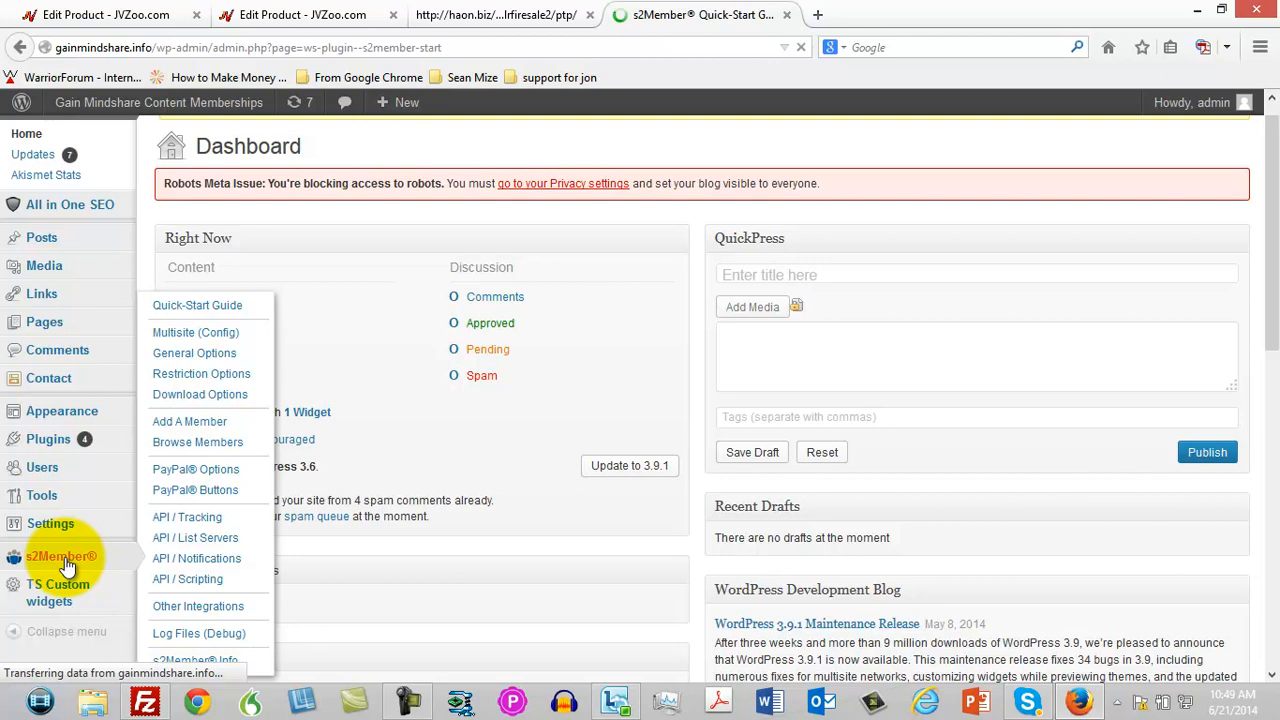
- Go to the s2Member PayPal Options page from the WordPress admin sidebar
left_click(197, 305)
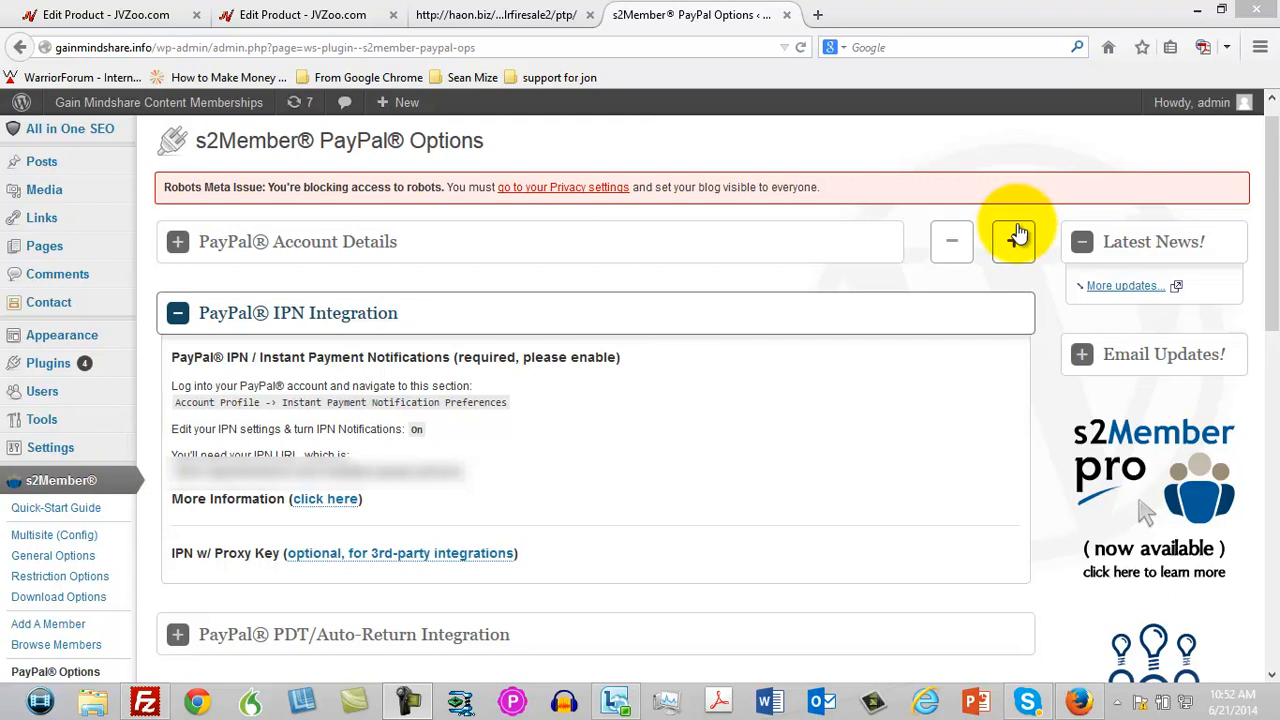
- Reload s2Member PayPal Options so all settings sections, including IPN Integration, are collapsed
scroll("down", 3)
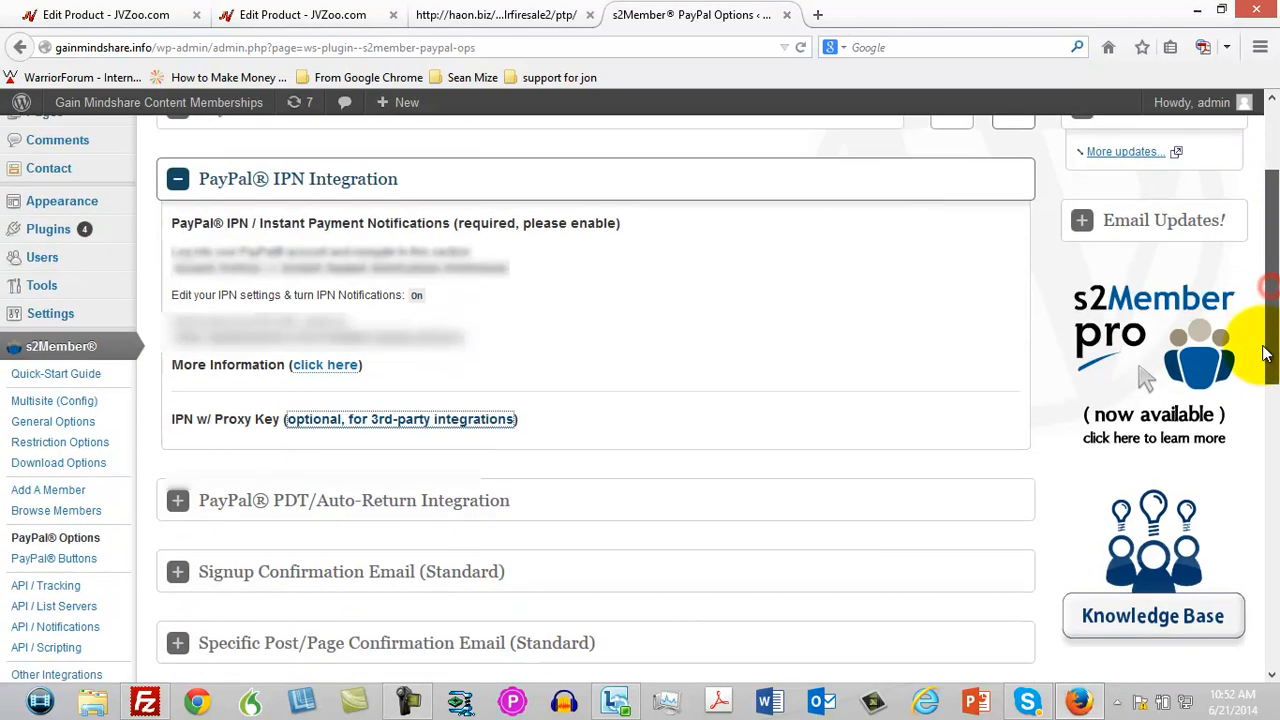
scroll("down", 3)
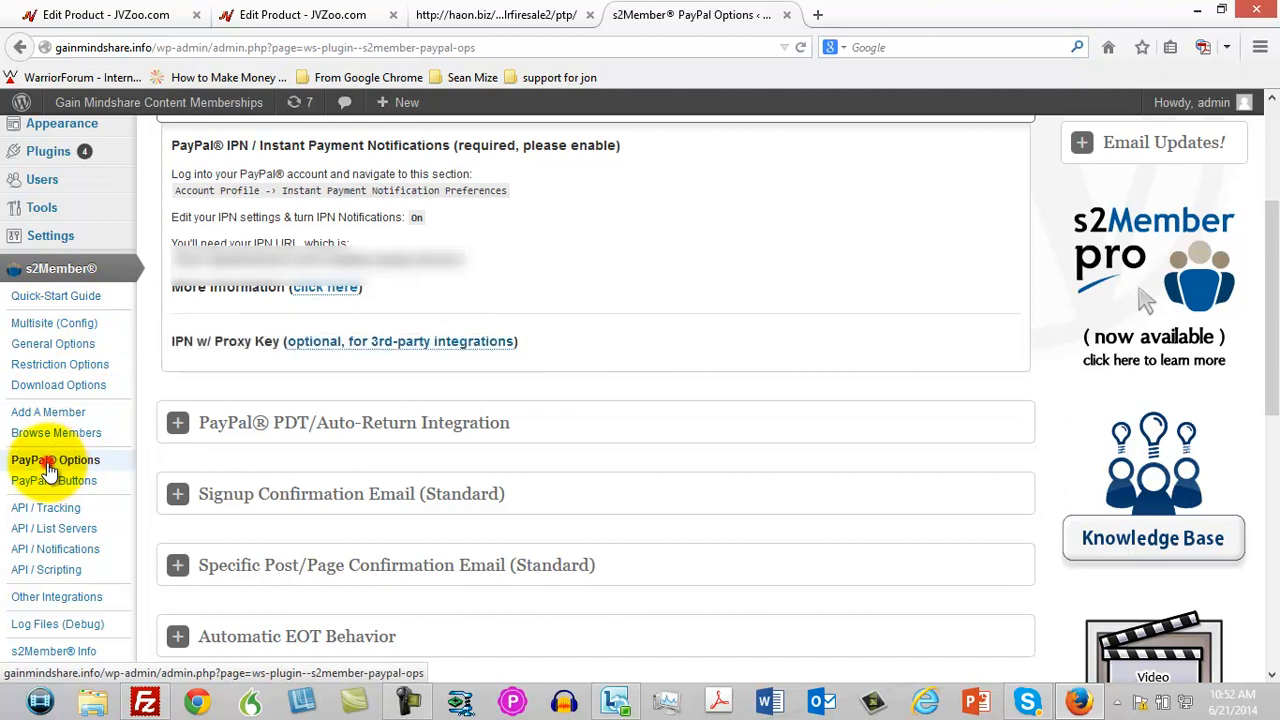
left_click(55, 459)
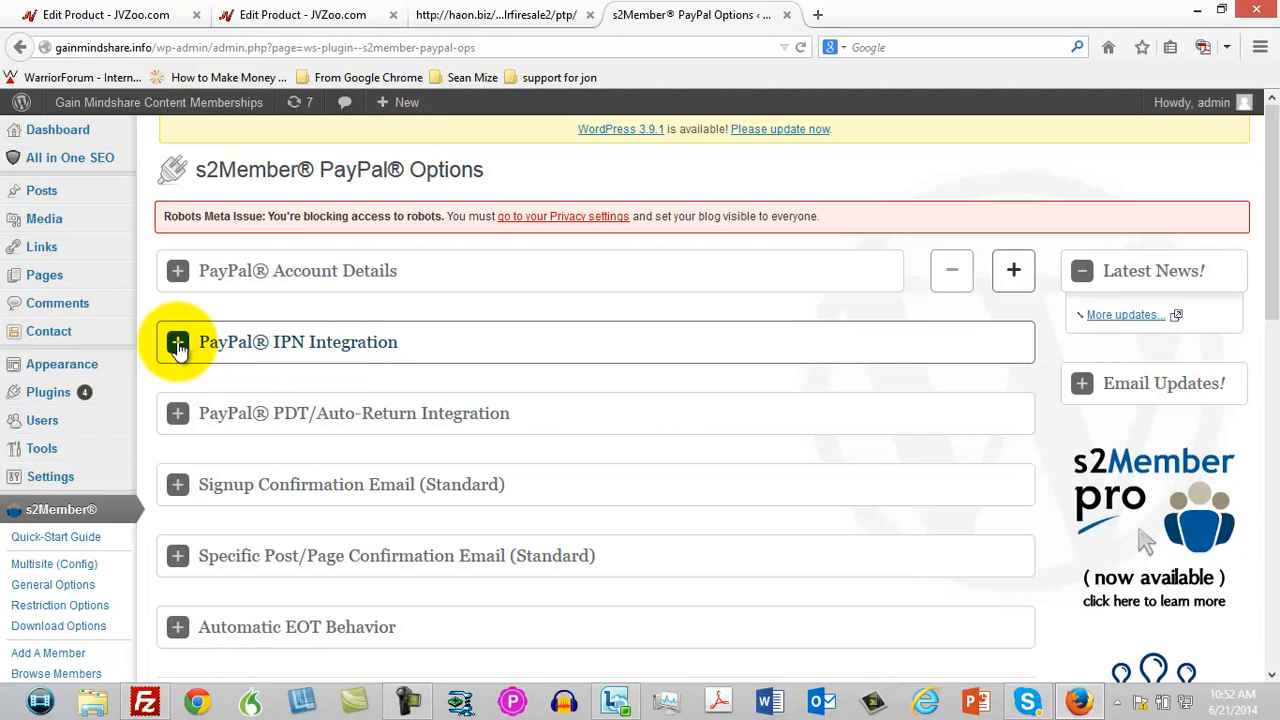
- Expand PayPal IPN Integration and reveal the IPN w/ Proxy Key URL for 3rd-party integrations
left_click(178, 342)
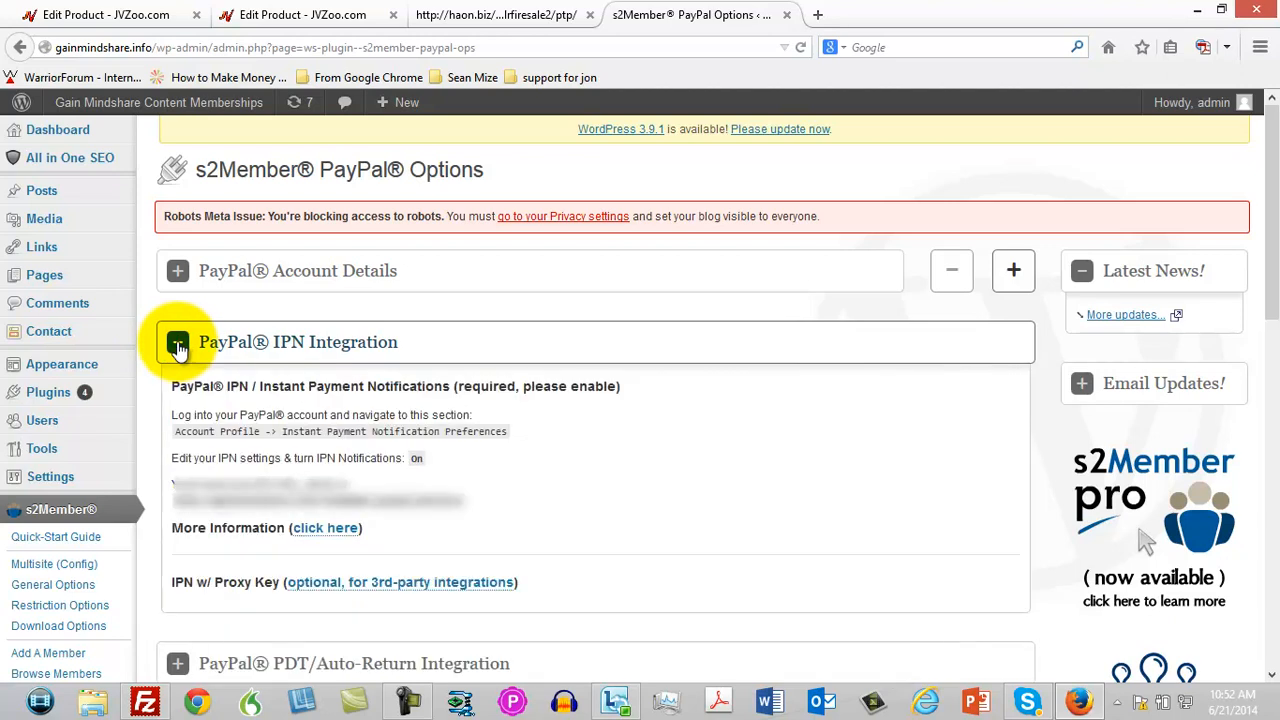
left_click(178, 342)
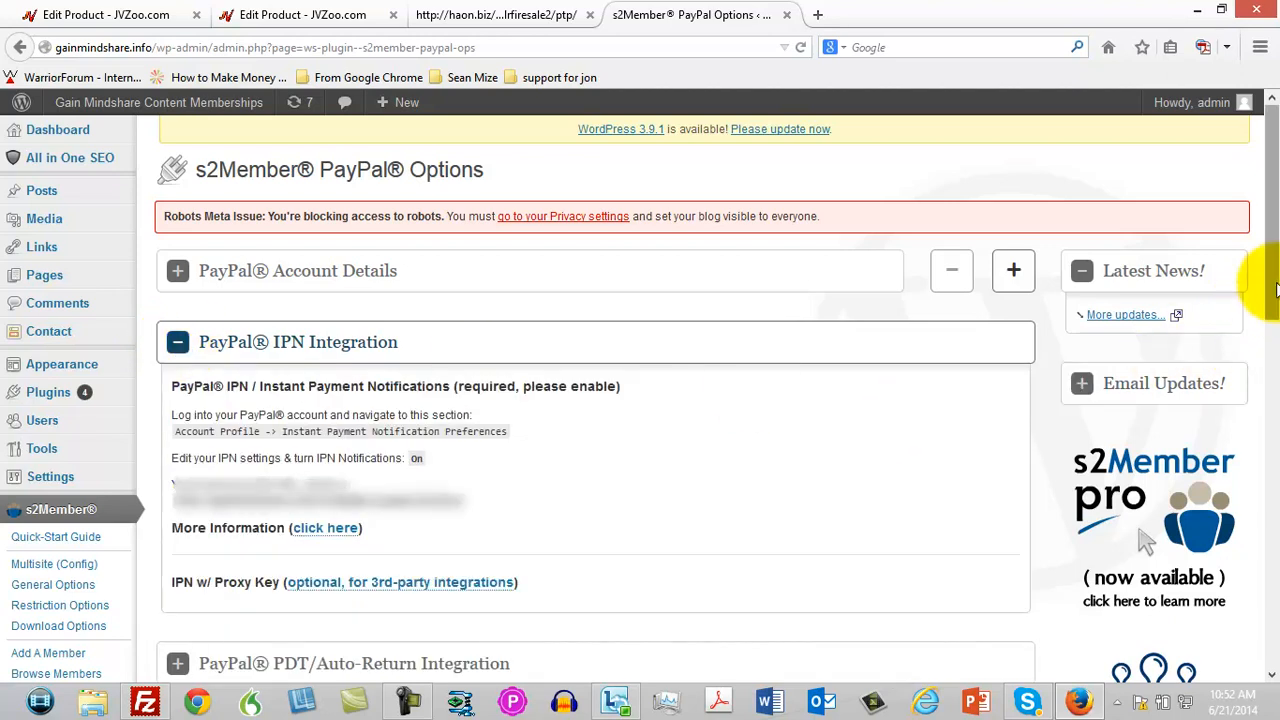
scroll("down", 3)
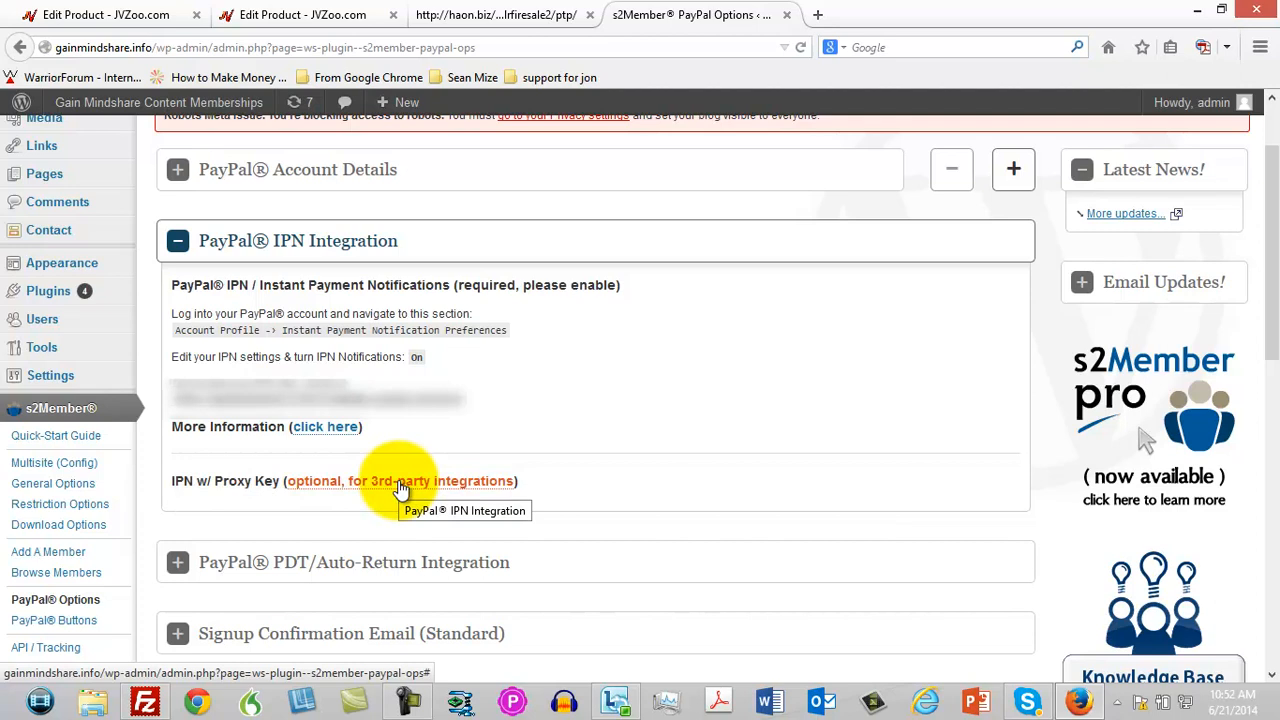
left_click(400, 481)
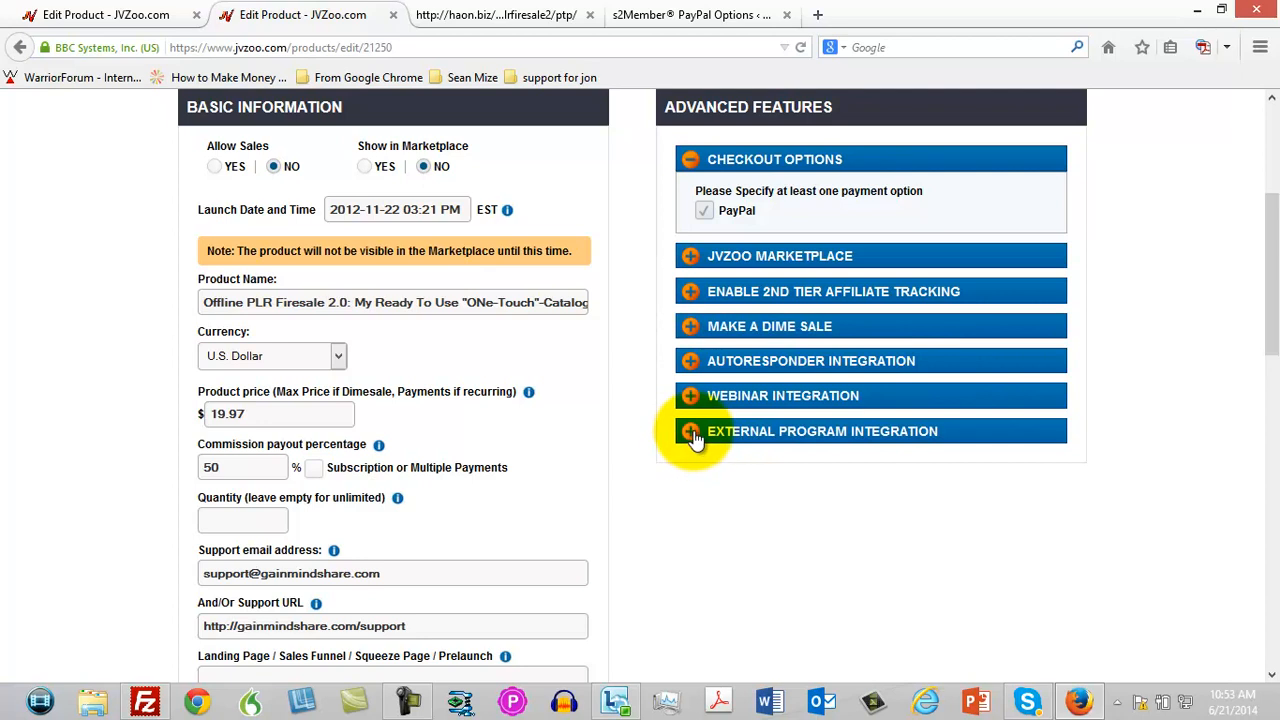
- Expand JVZoo's External Program Integration and scroll to Method #4: s2Member Integration
left_click(691, 431)
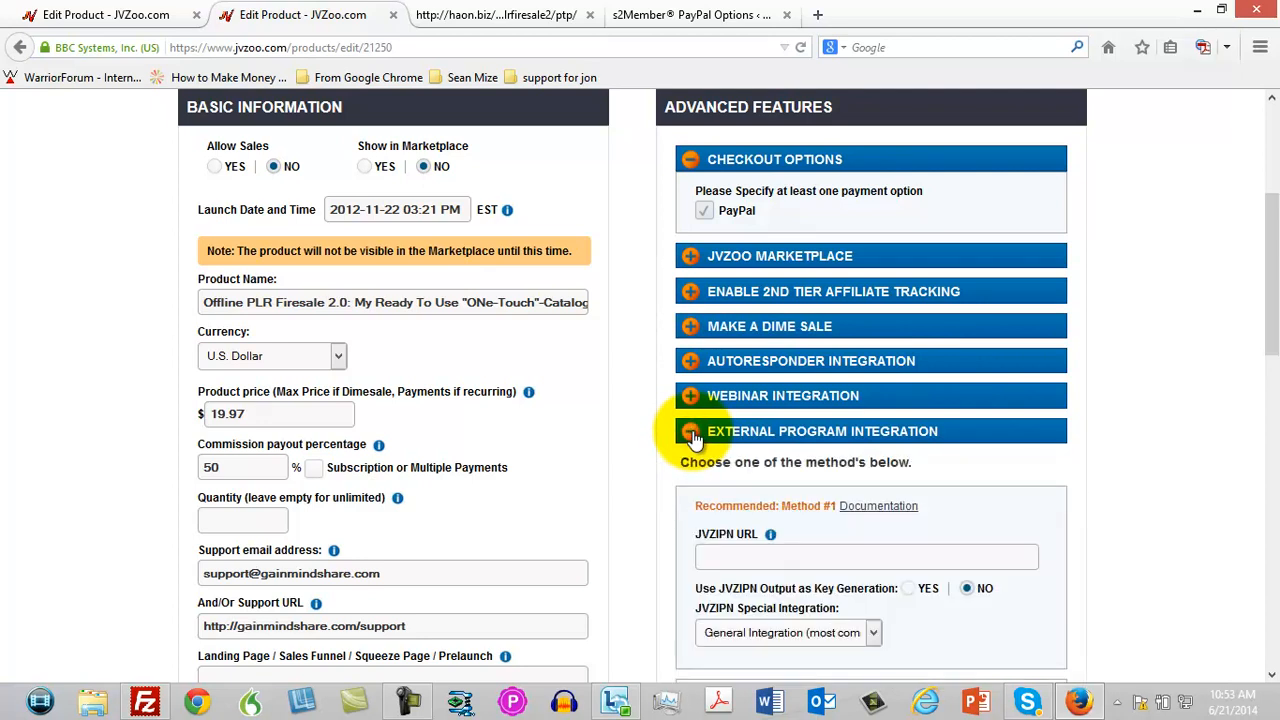
scroll("down", 3)
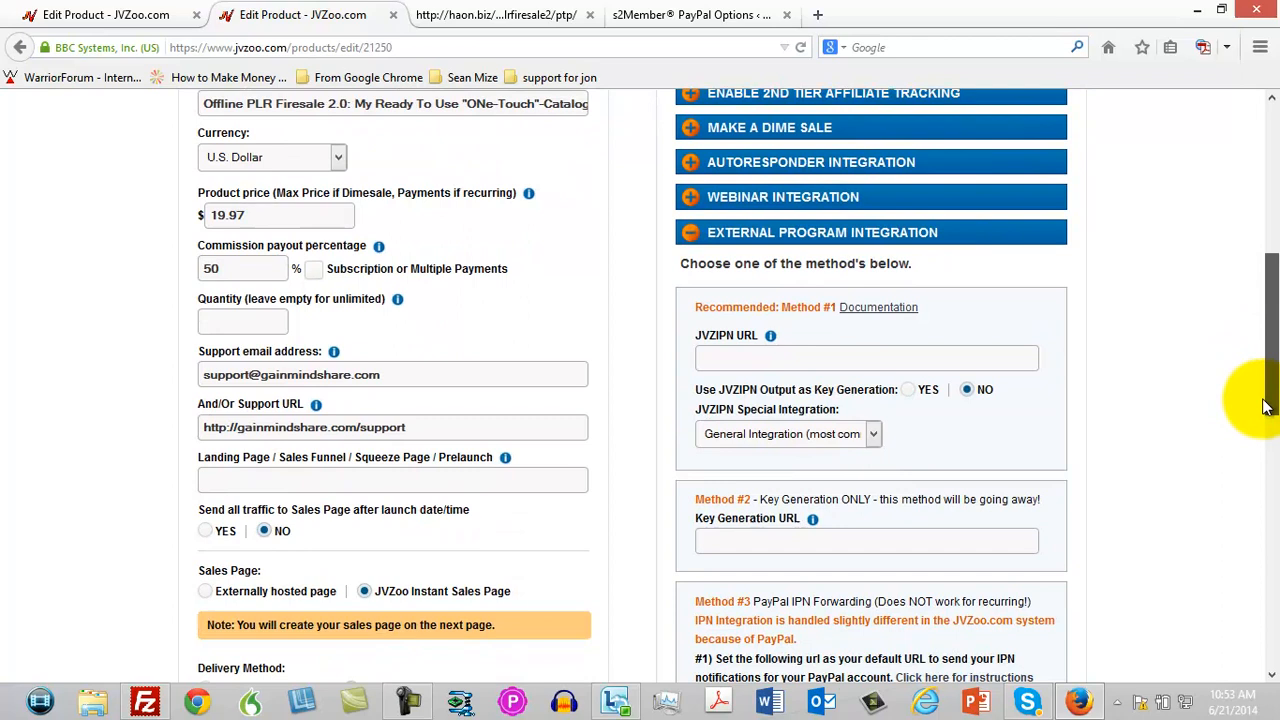
scroll("down", 3)
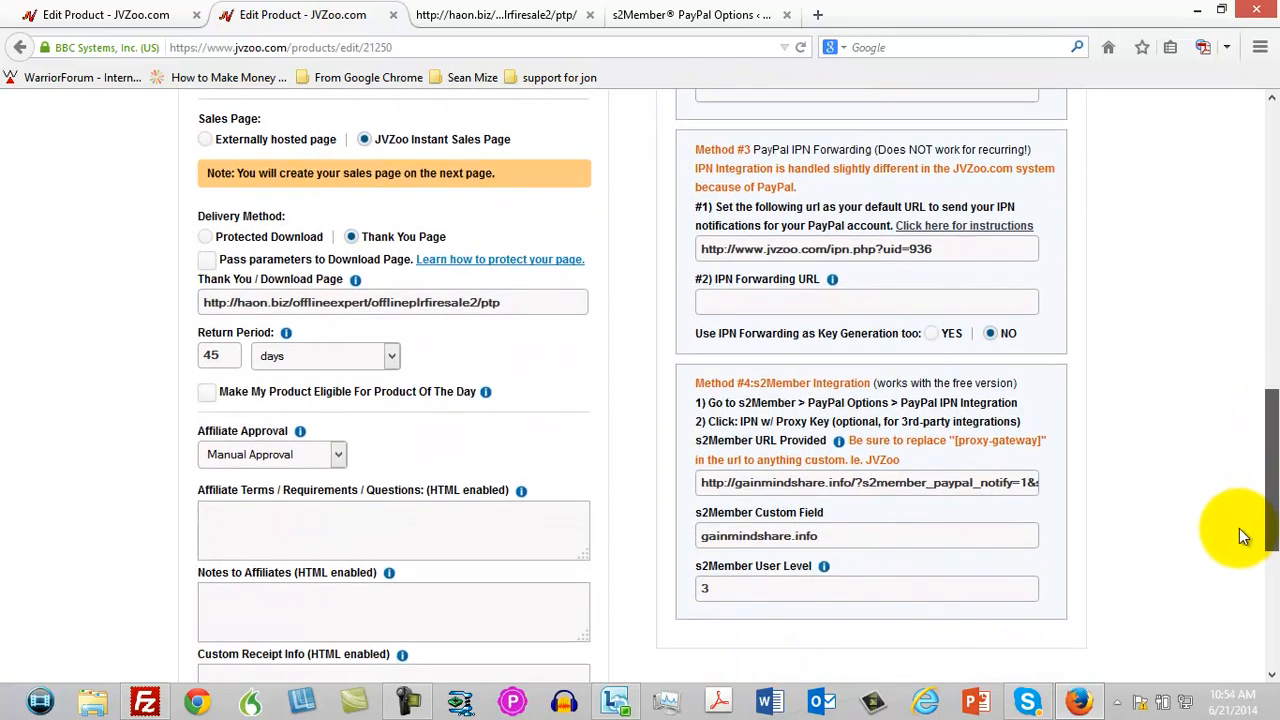
scroll("down", 3)
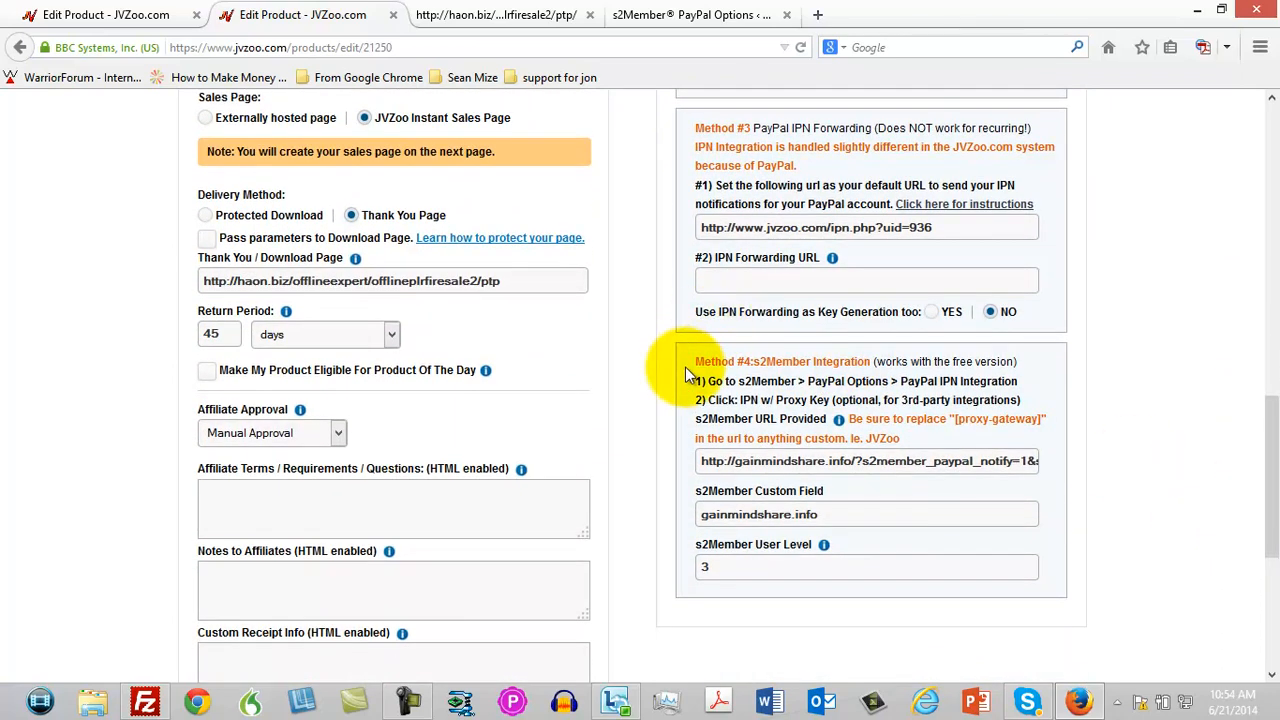
mouse_move(697, 398)
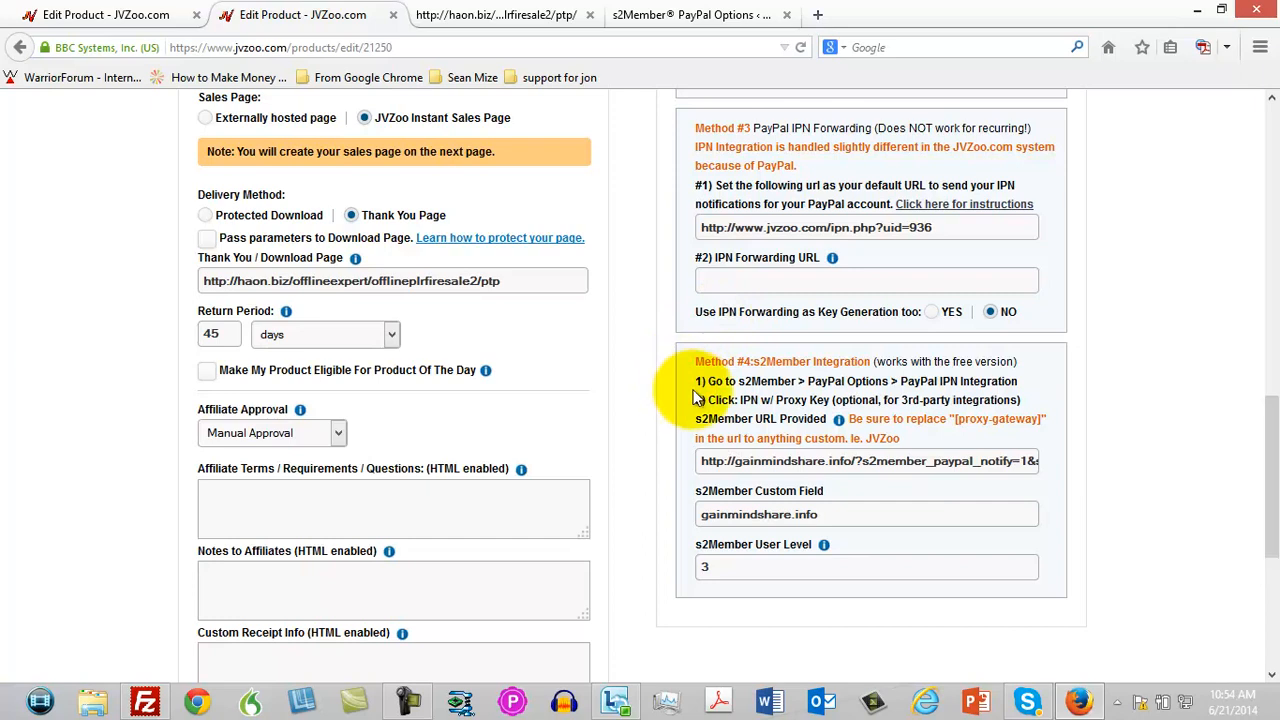
mouse_move(698, 388)
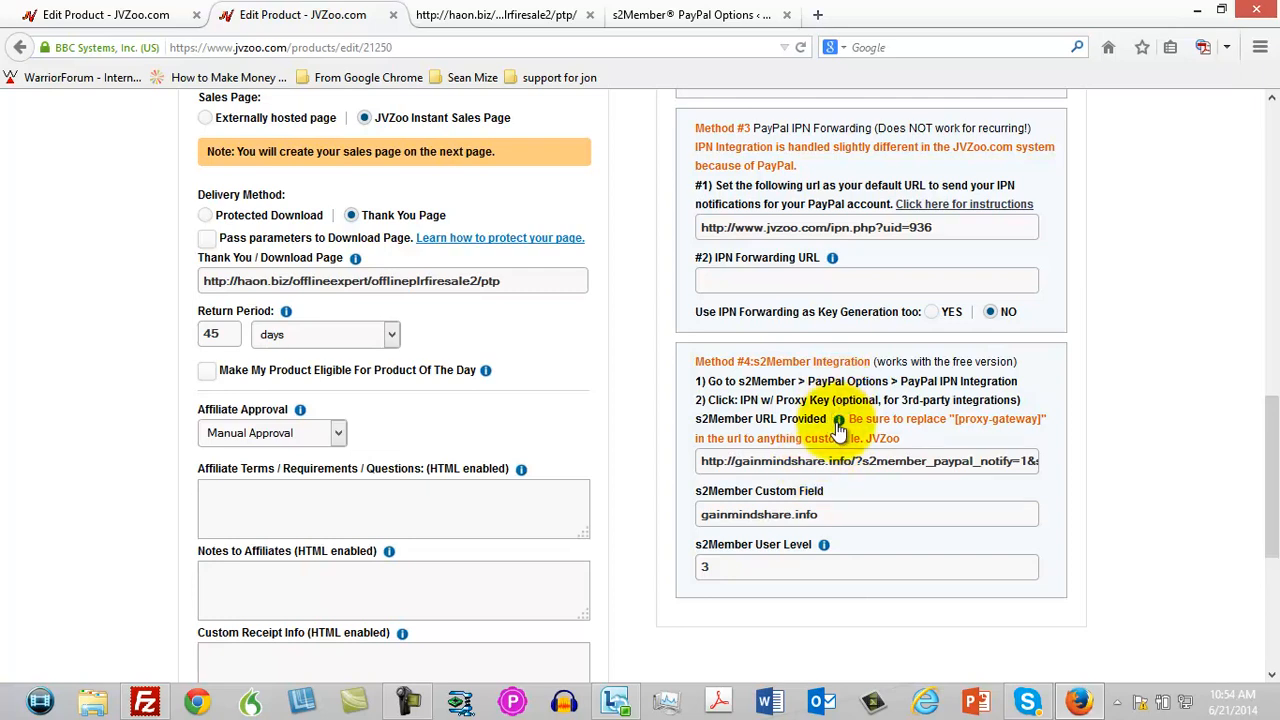
mouse_move(839, 419)
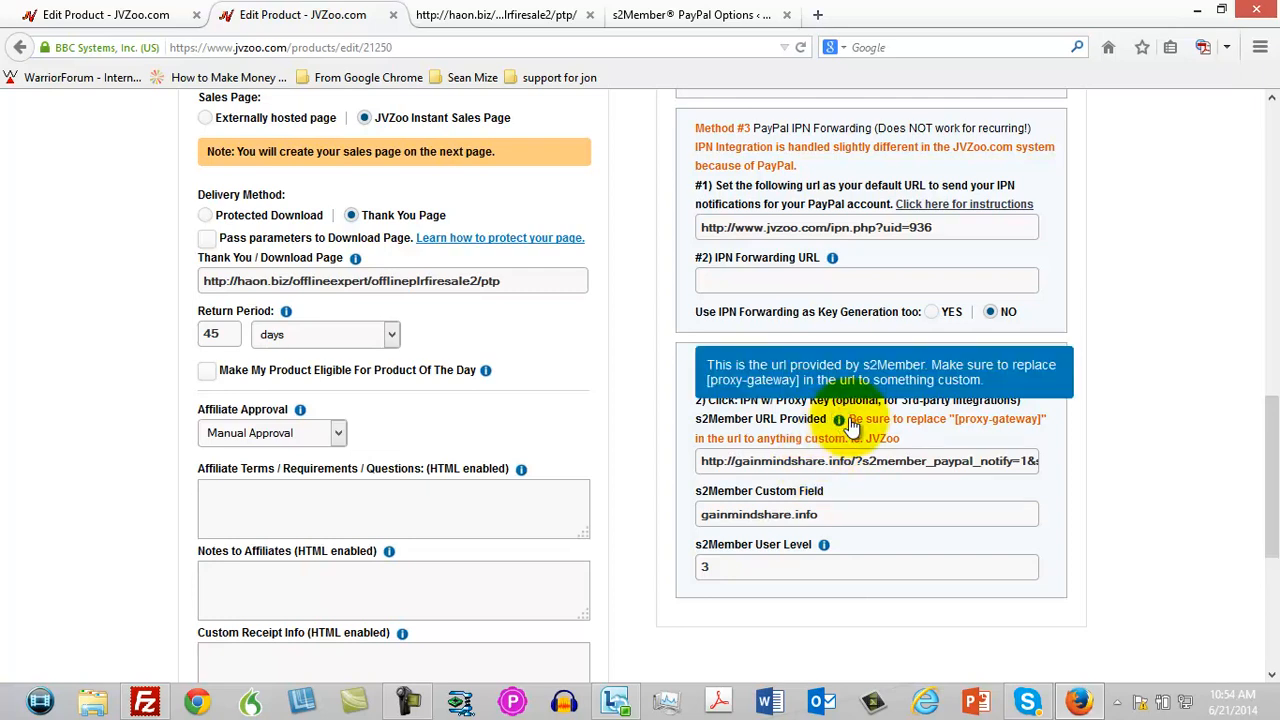
left_click_drag(838, 418, 935, 443)
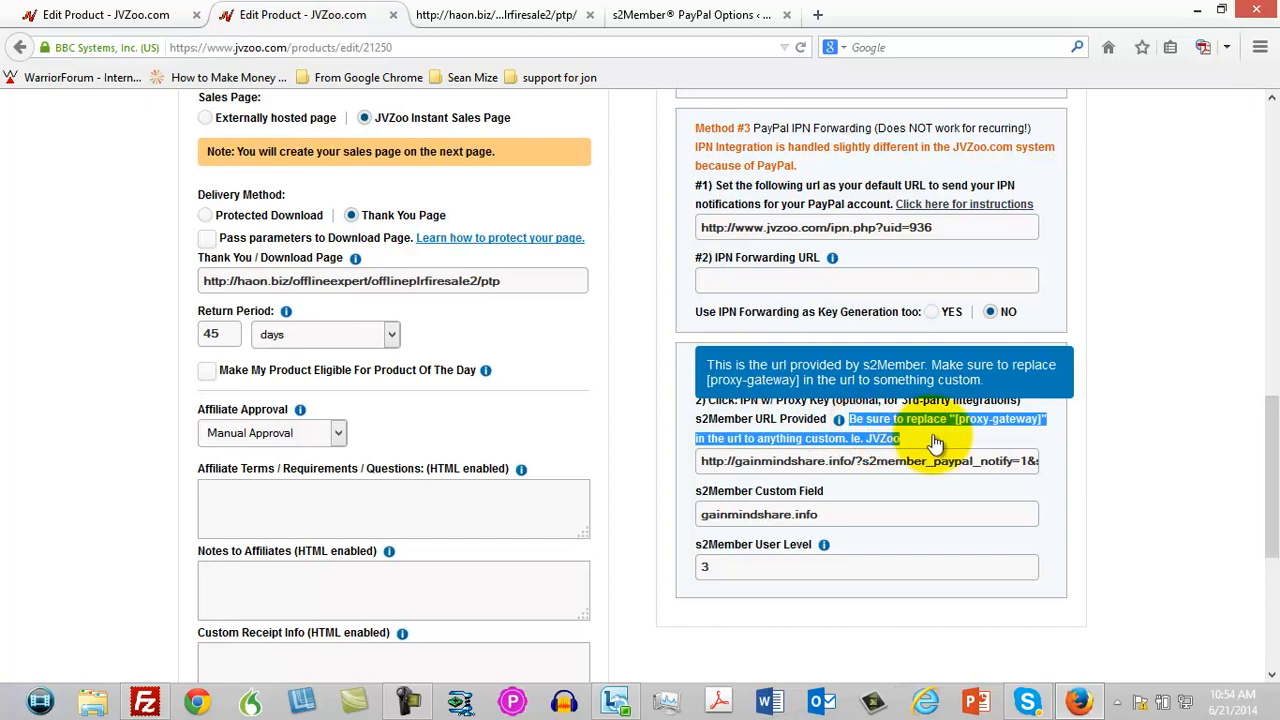
mouse_move(875, 430)
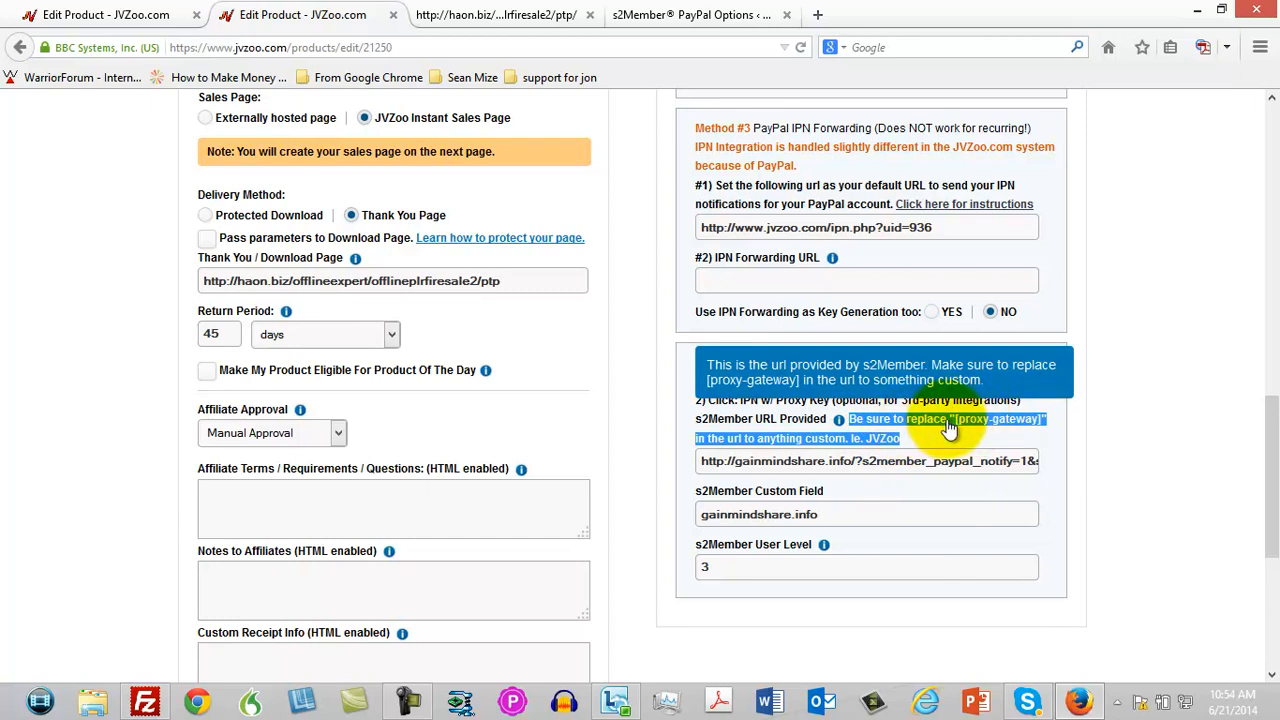
mouse_move(1000, 430)
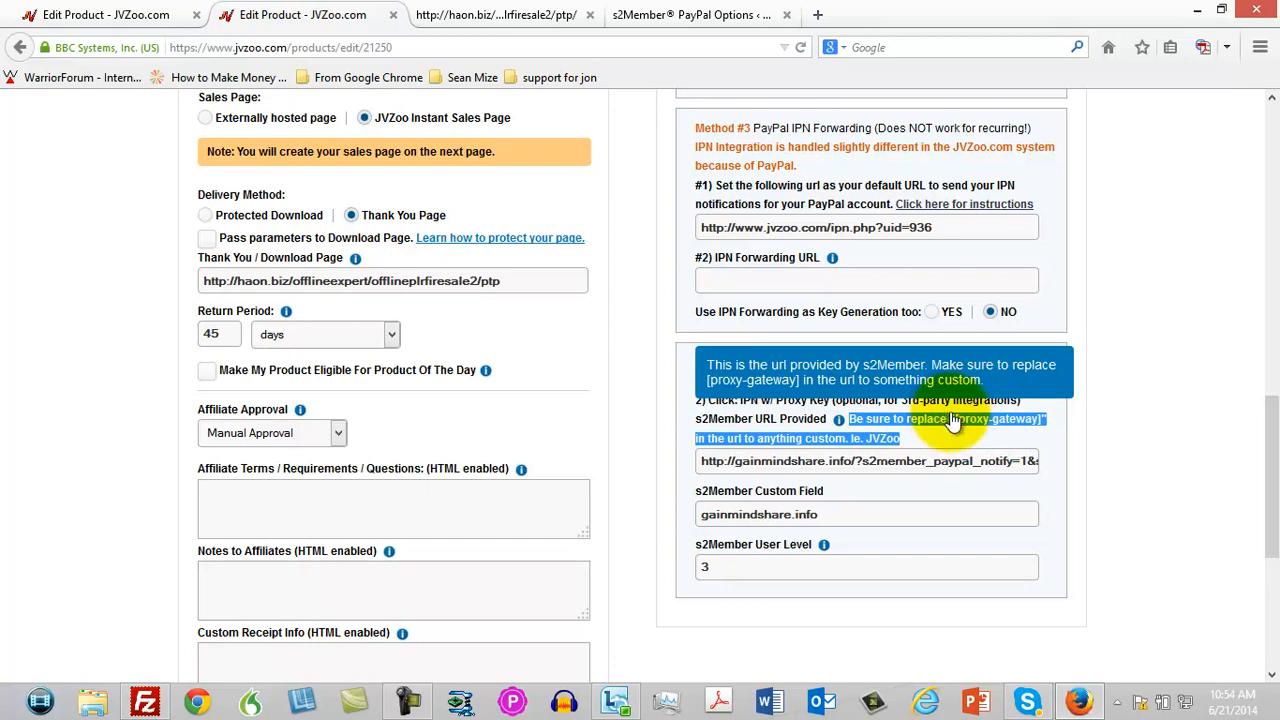
mouse_move(965, 428)
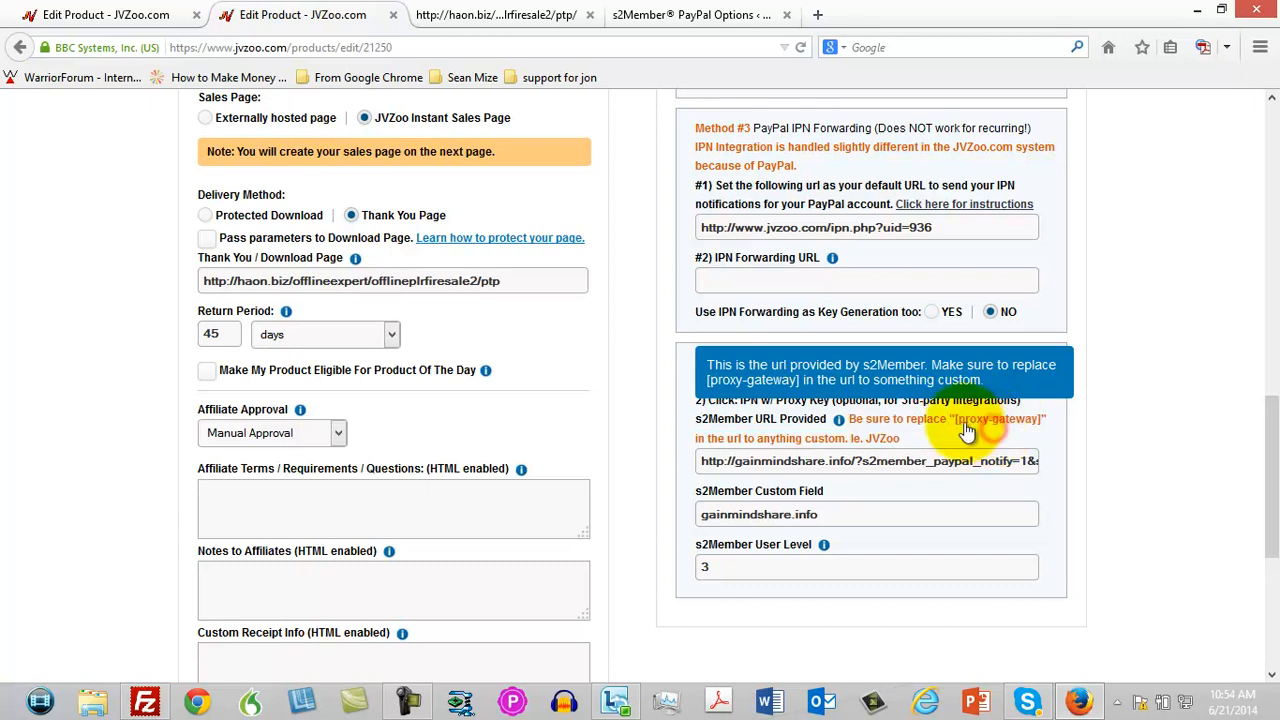
double_click(997, 419)
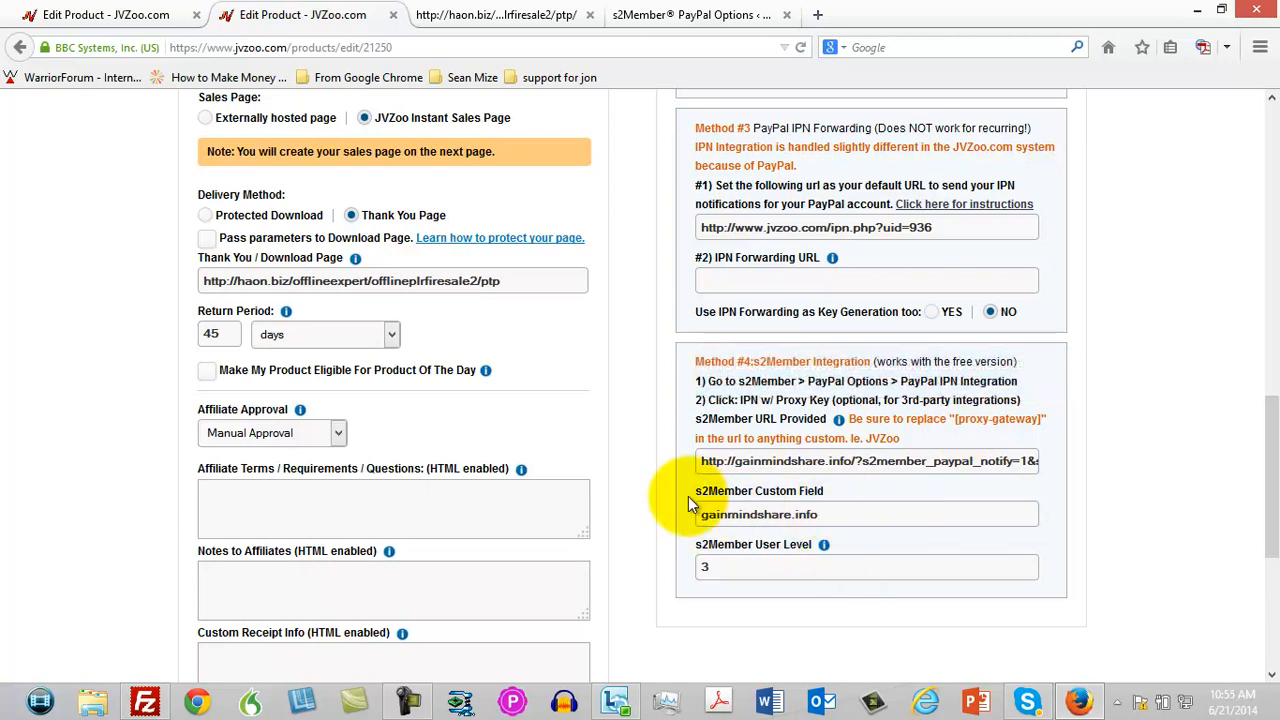
- Switch to the s2Member PayPal Options browser tab showing the proxy-key IPN URL
scroll("down", 3)
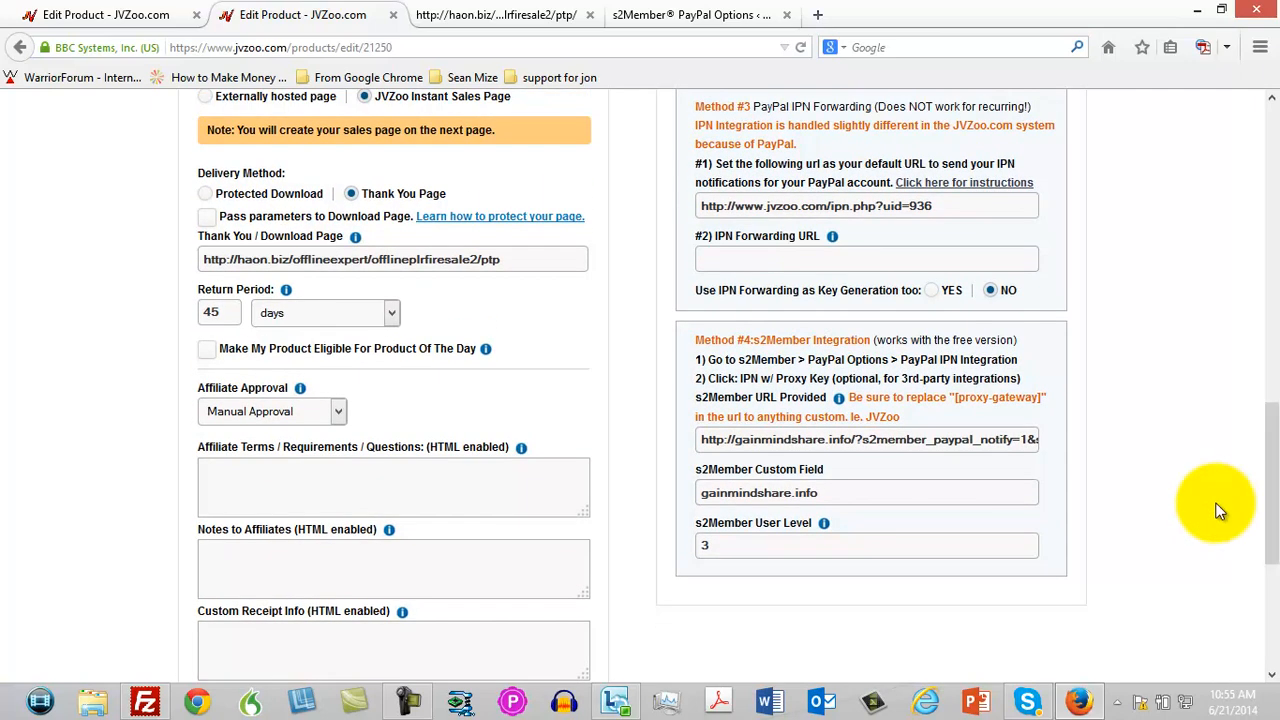
mouse_move(763, 555)
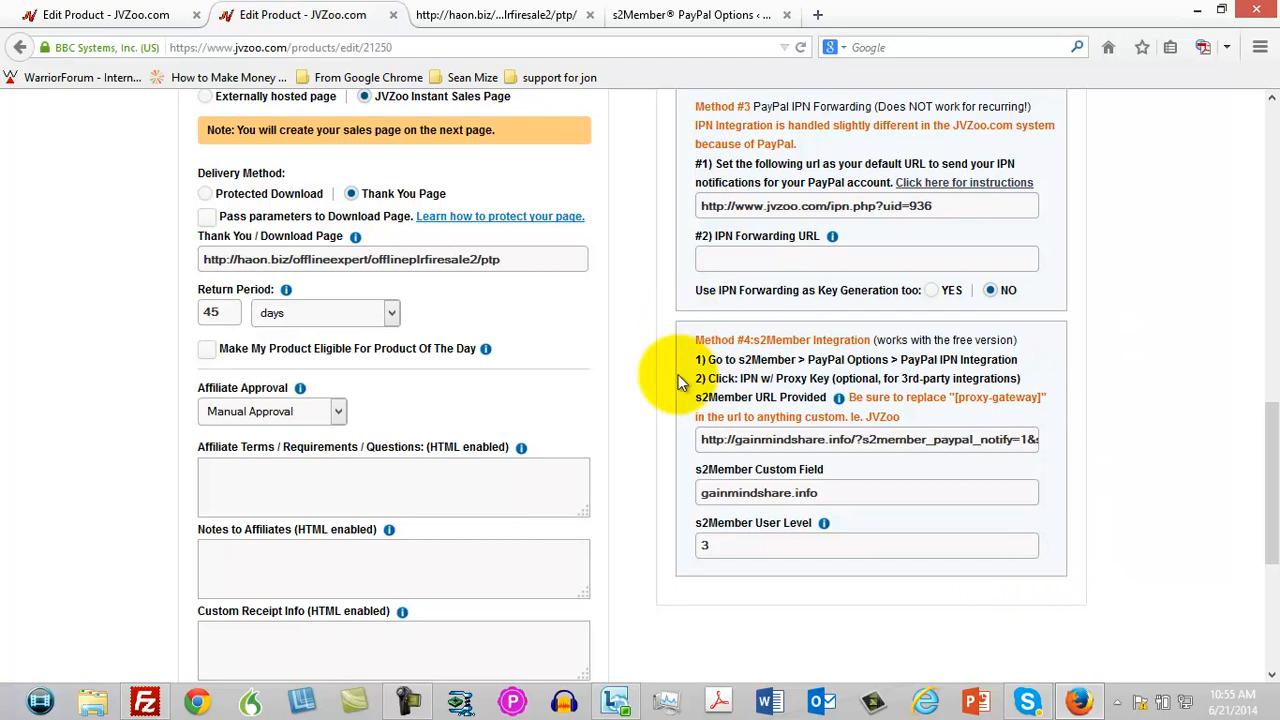
mouse_move(1070, 555)
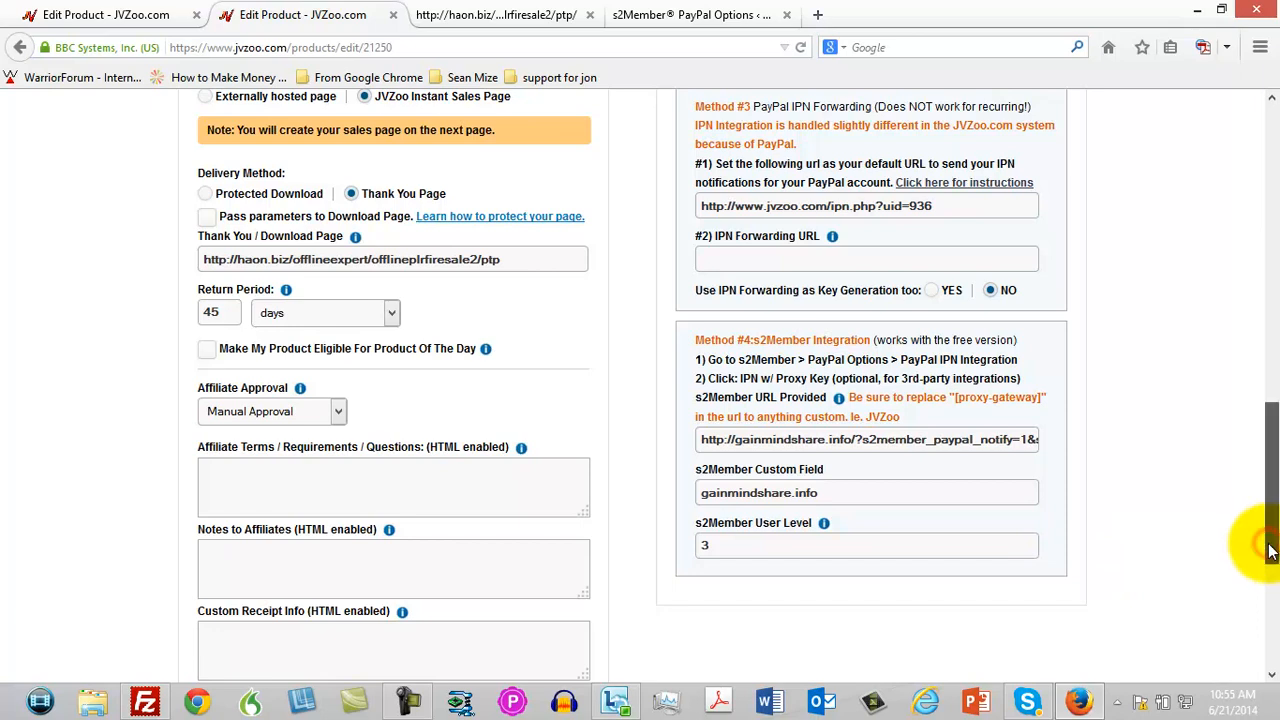
mouse_move(1060, 363)
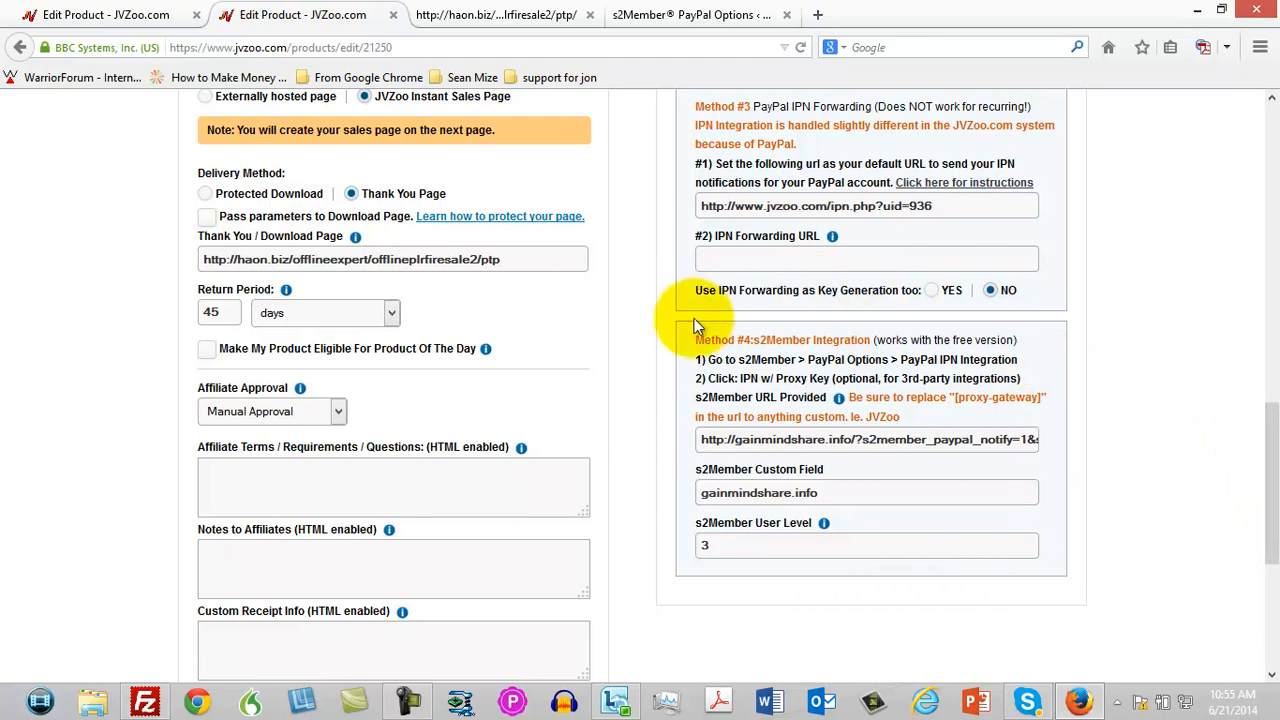
mouse_move(778, 560)
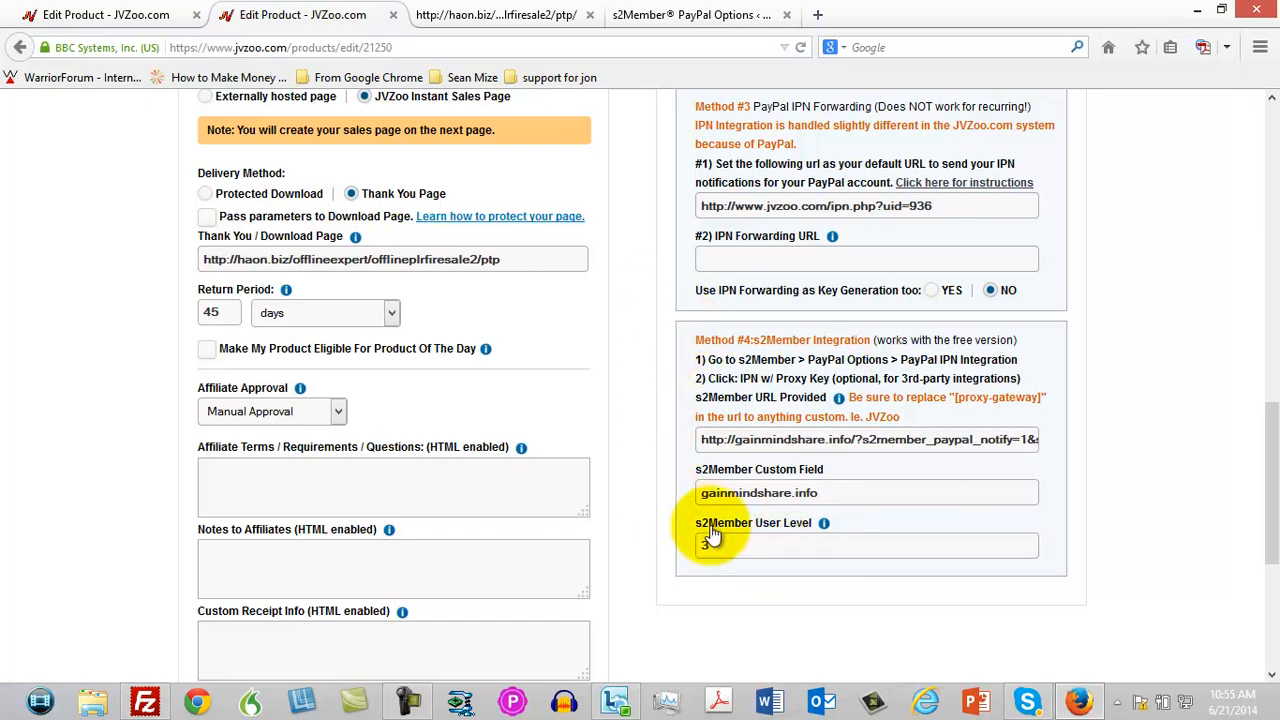
mouse_move(1035, 533)
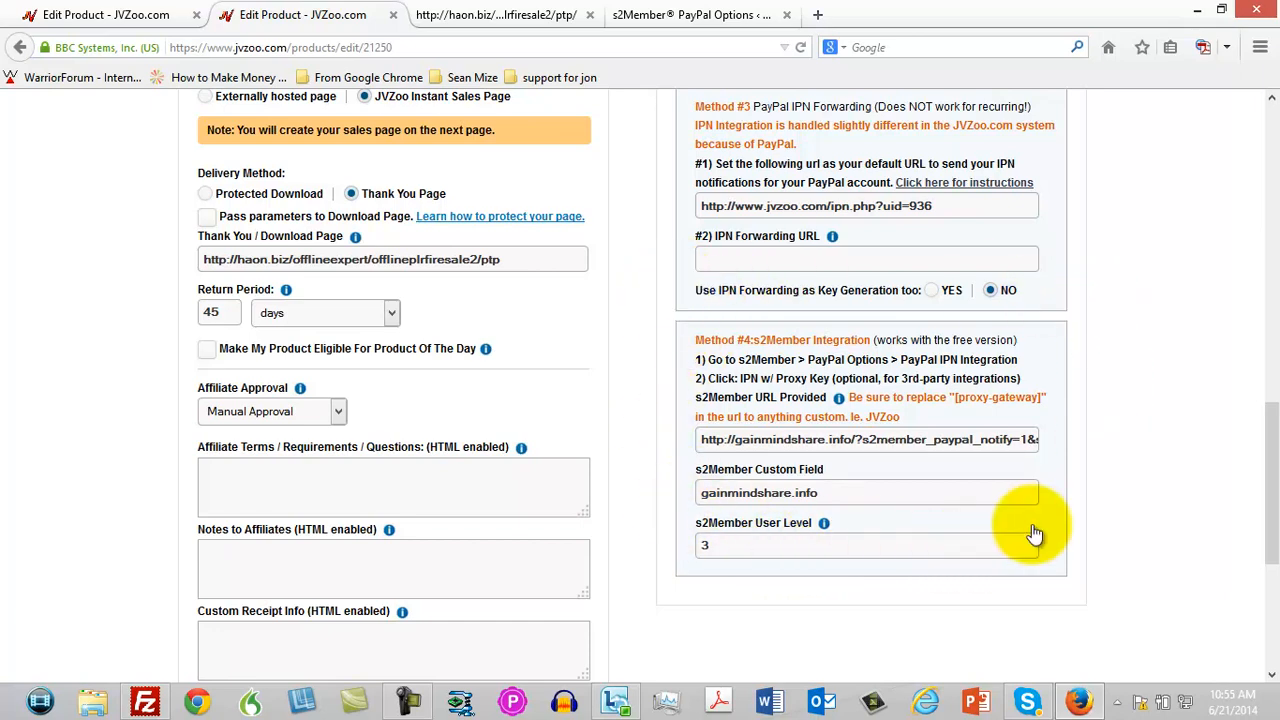
mouse_move(1045, 325)
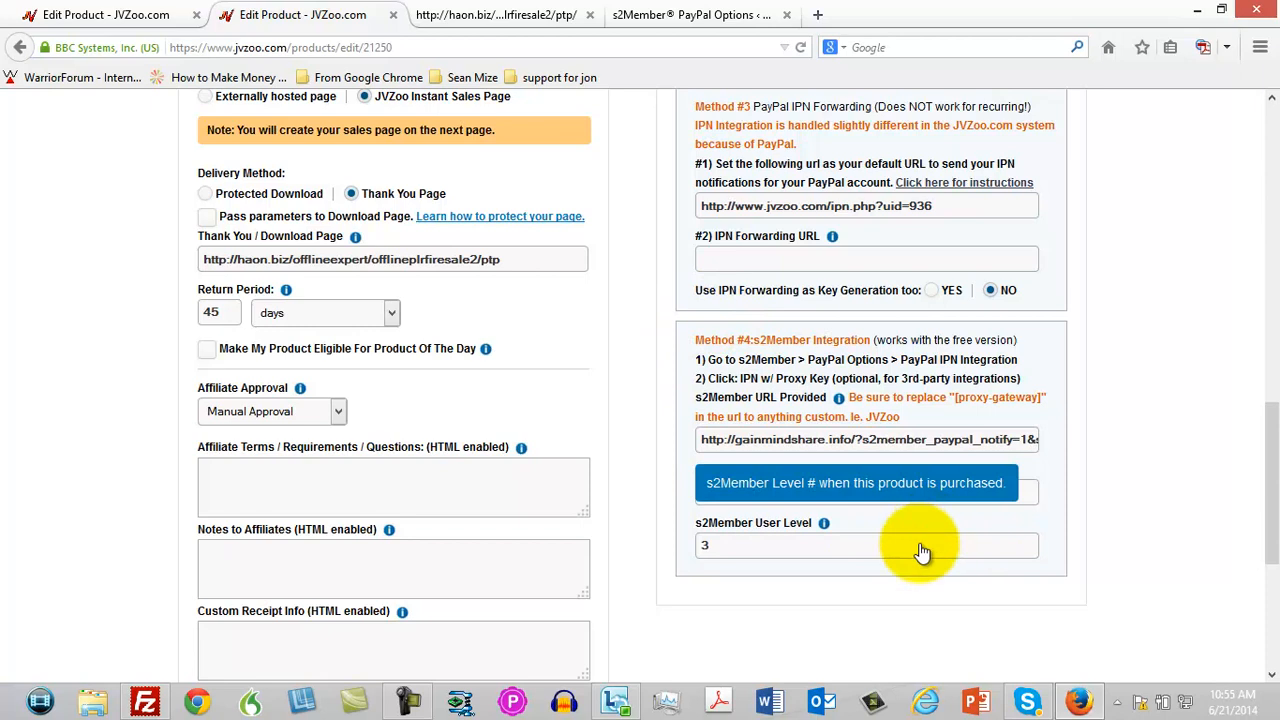
left_click(690, 15)
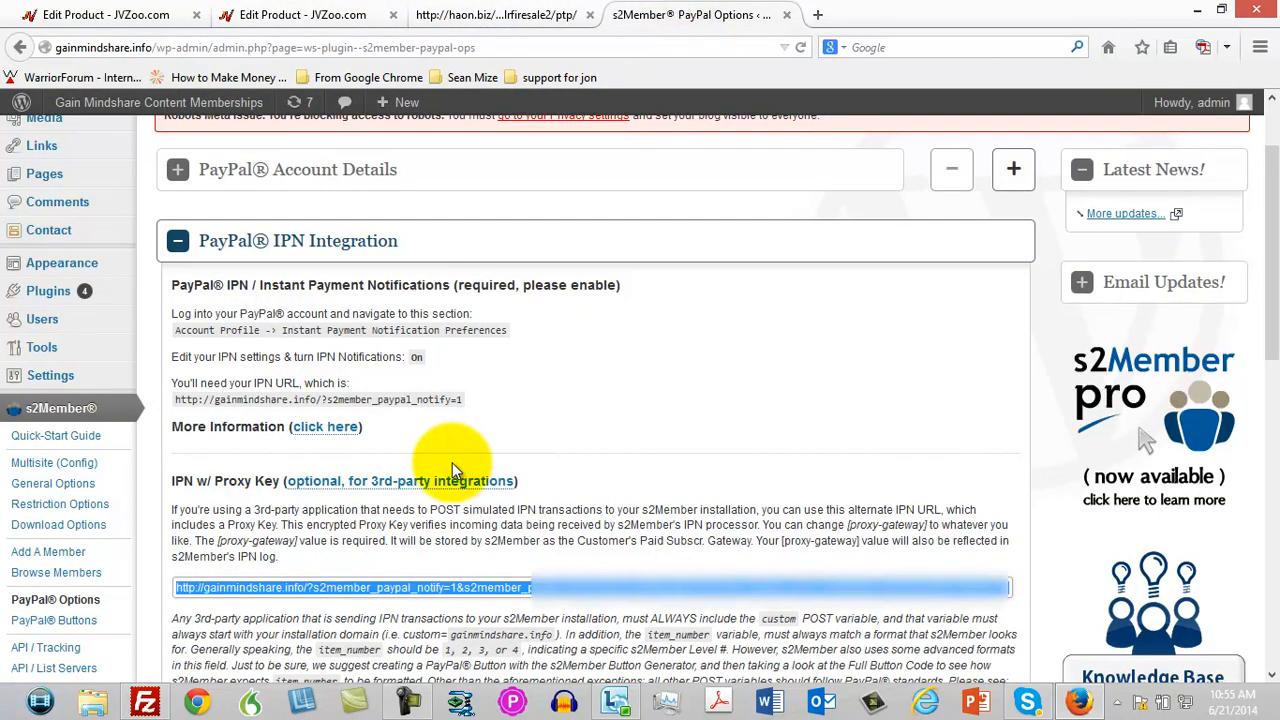